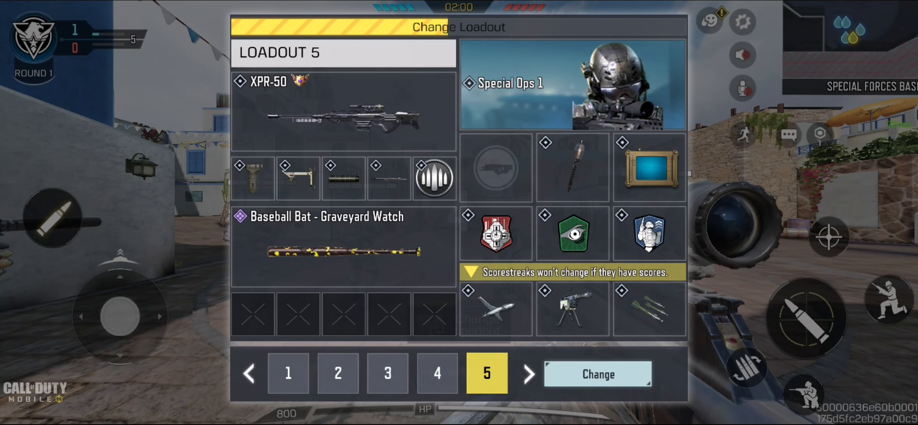
Step: Select Loadout 2 (Fennec and Shorty) in the Change Loadout panel during round 3
click(597, 374)
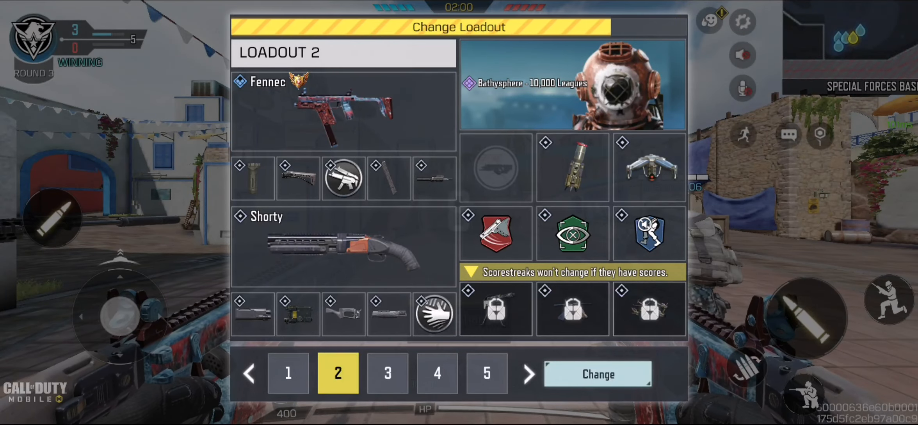
Step: Apply Loadout 2, finish the match, and continue past the Elite V rank-up and weapon XP screens
click(597, 374)
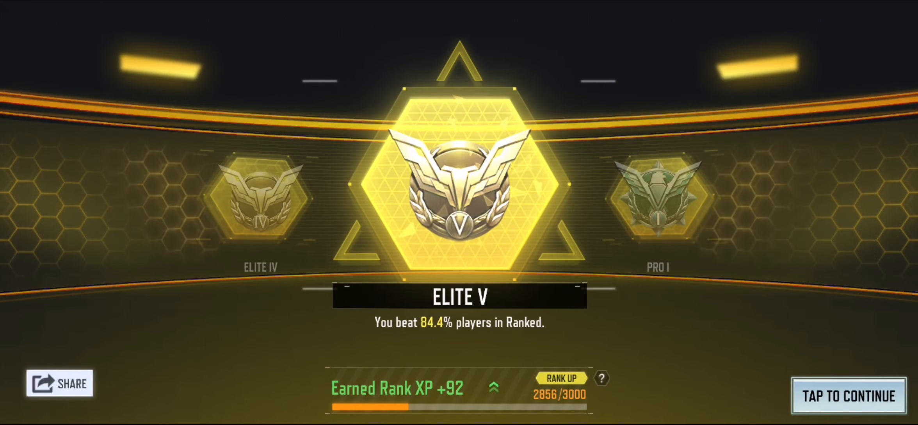
click(848, 395)
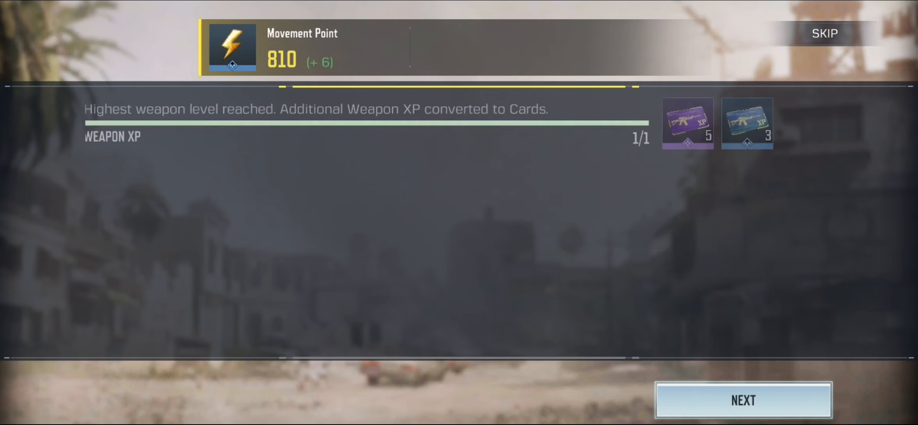
click(744, 400)
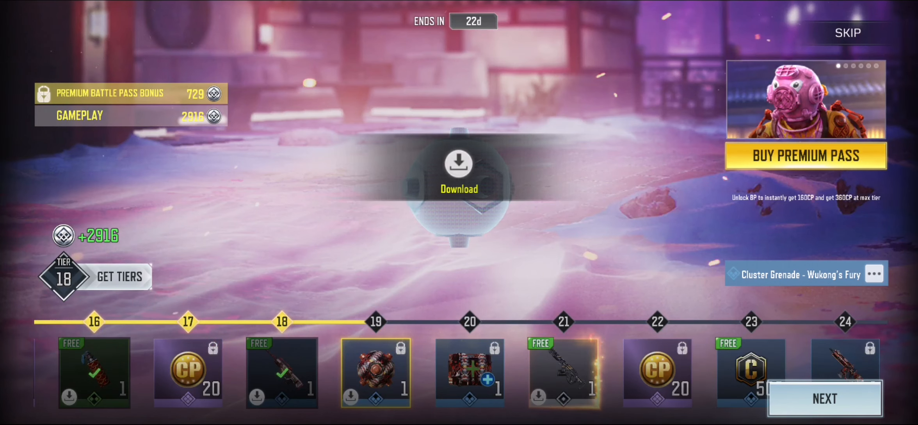